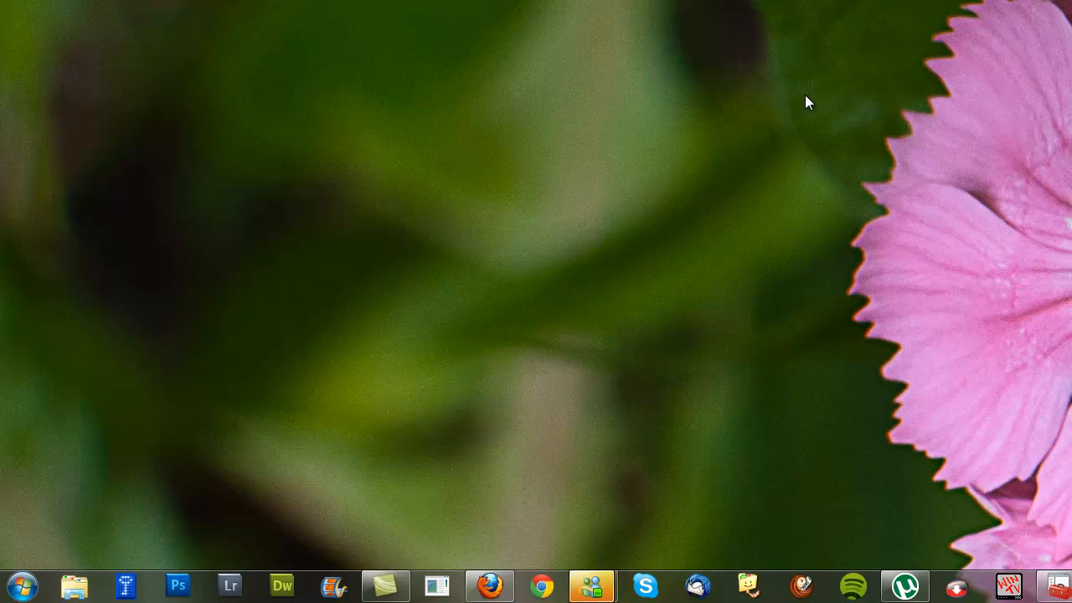
Open the Start menu and focus the 'Search programs and files' box.
{"action": "left_click", "coordinate": [23, 585]}
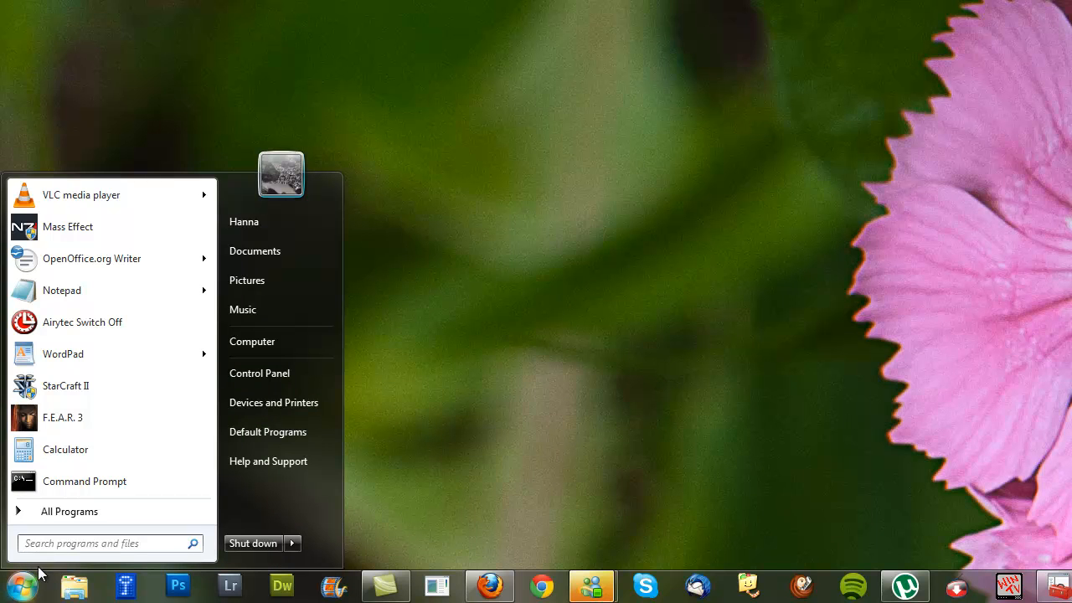
{"action": "left_click", "coordinate": [100, 543]}
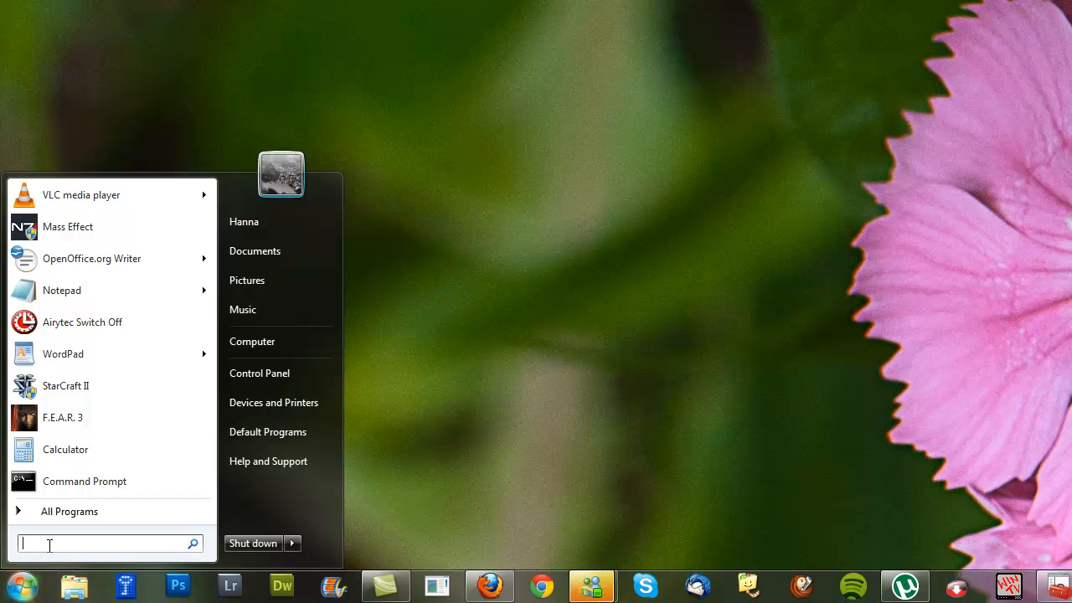
{"action": "mouse_move", "coordinate": [57, 546]}
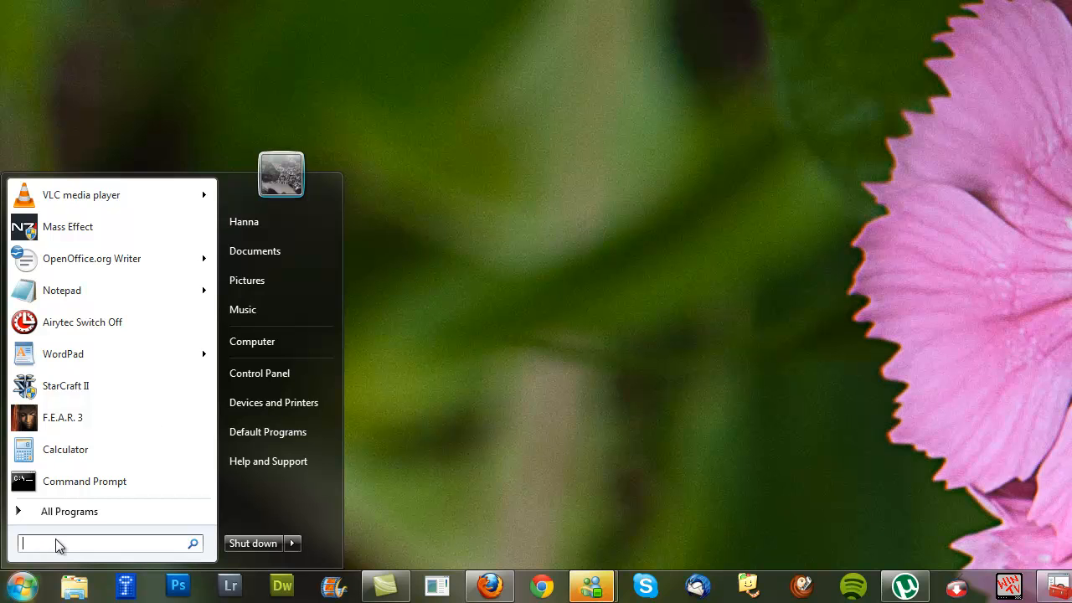
Run gpedit.msc from the Start menu search to launch the policy editor.
{"action": "type", "text": "gpedit.msc"}
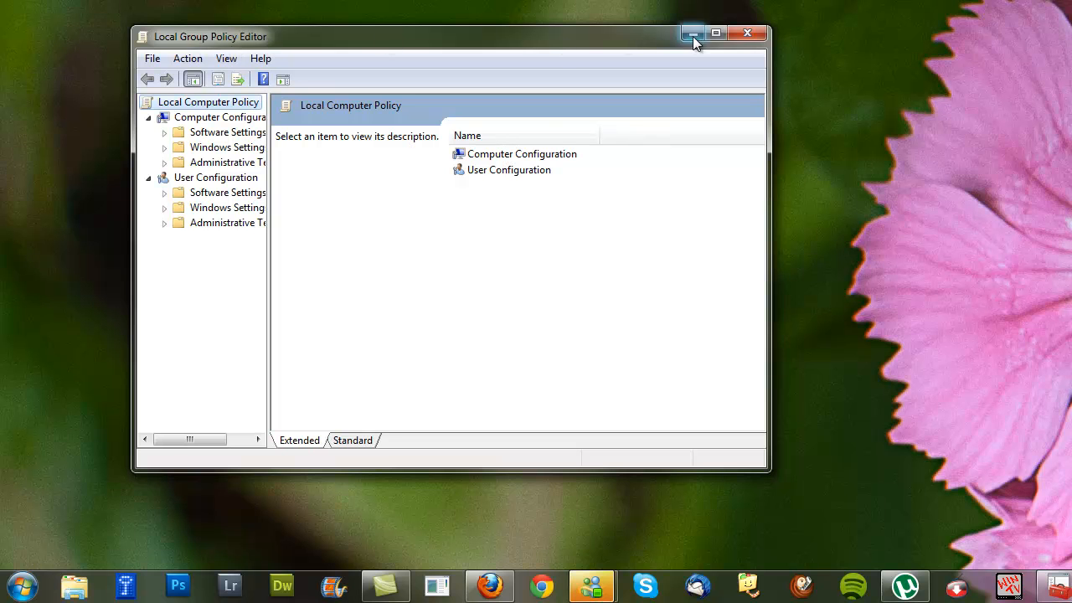
Maximize the editor and scroll to the Windows Update policies under Windows Components.
{"action": "left_click", "coordinate": [716, 33]}
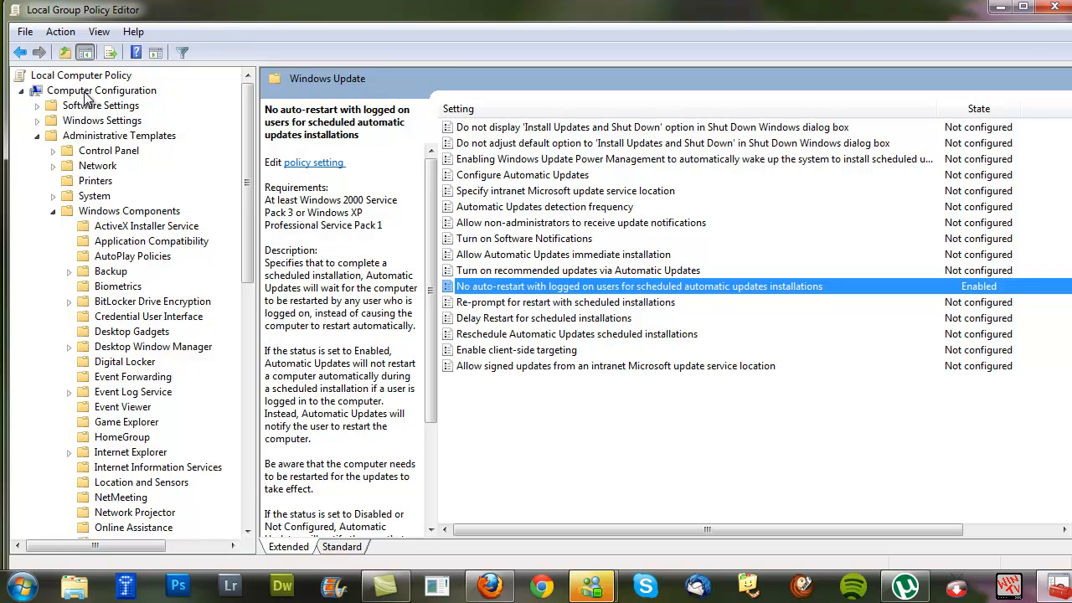
{"action": "mouse_move", "coordinate": [77, 148]}
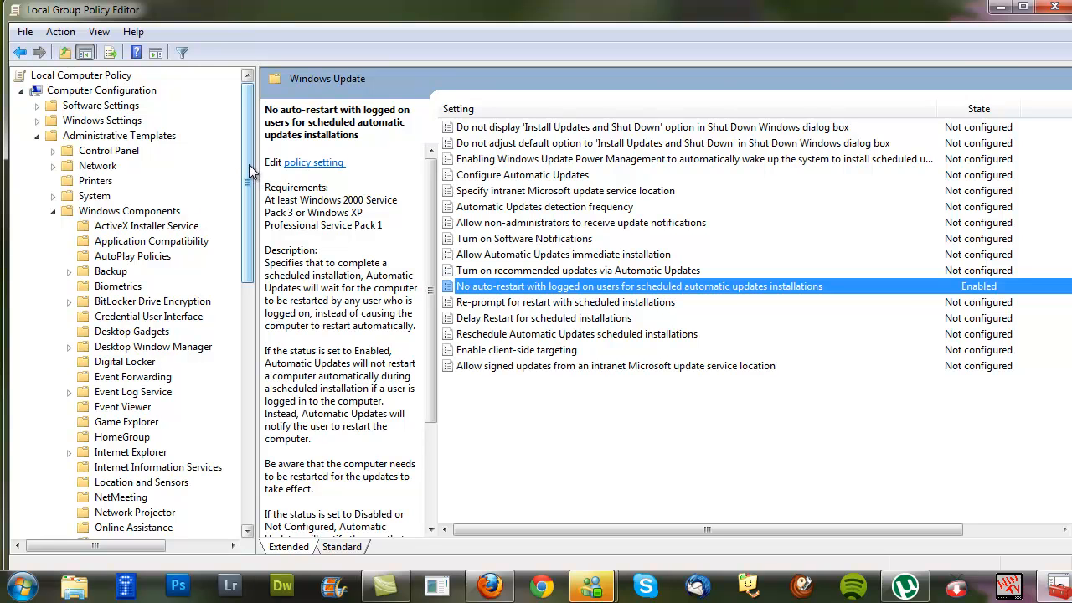
{"action": "scroll", "scroll_direction": "down", "scroll_amount": 3}
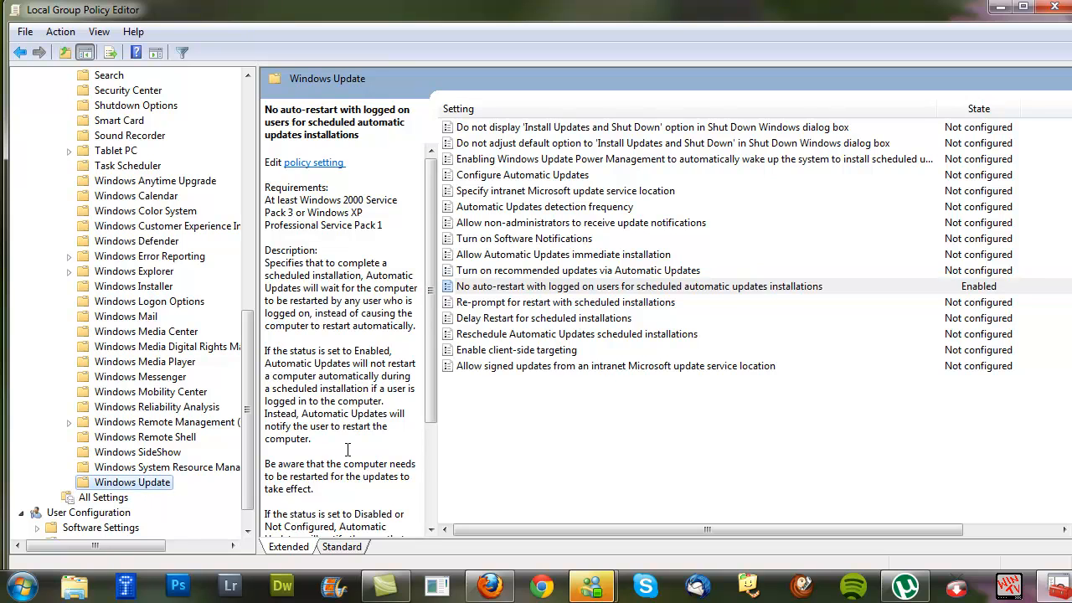
{"action": "mouse_move", "coordinate": [544, 153]}
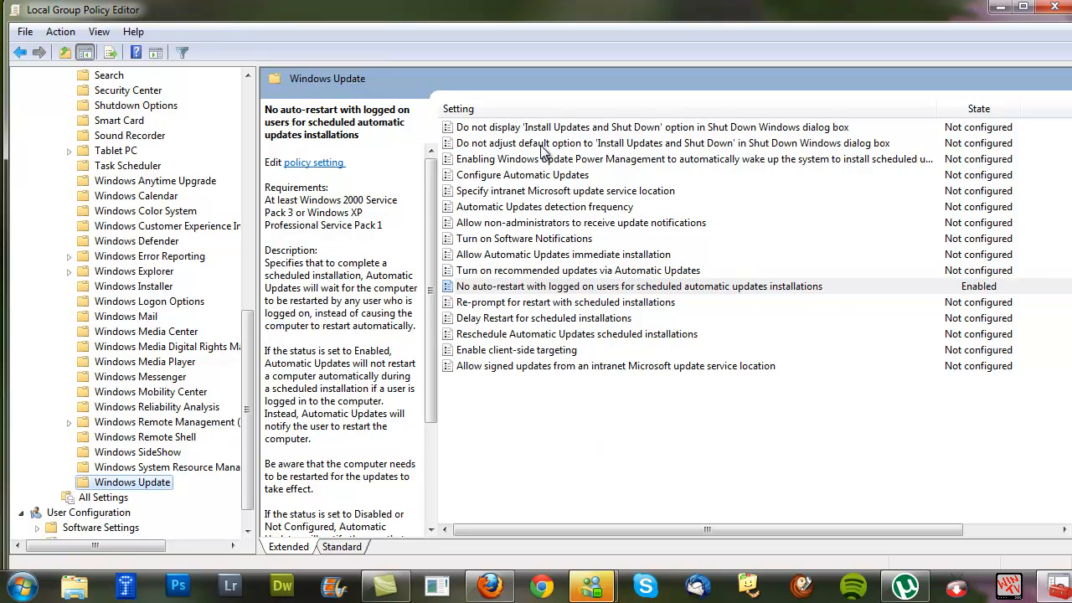
{"action": "mouse_move", "coordinate": [705, 201]}
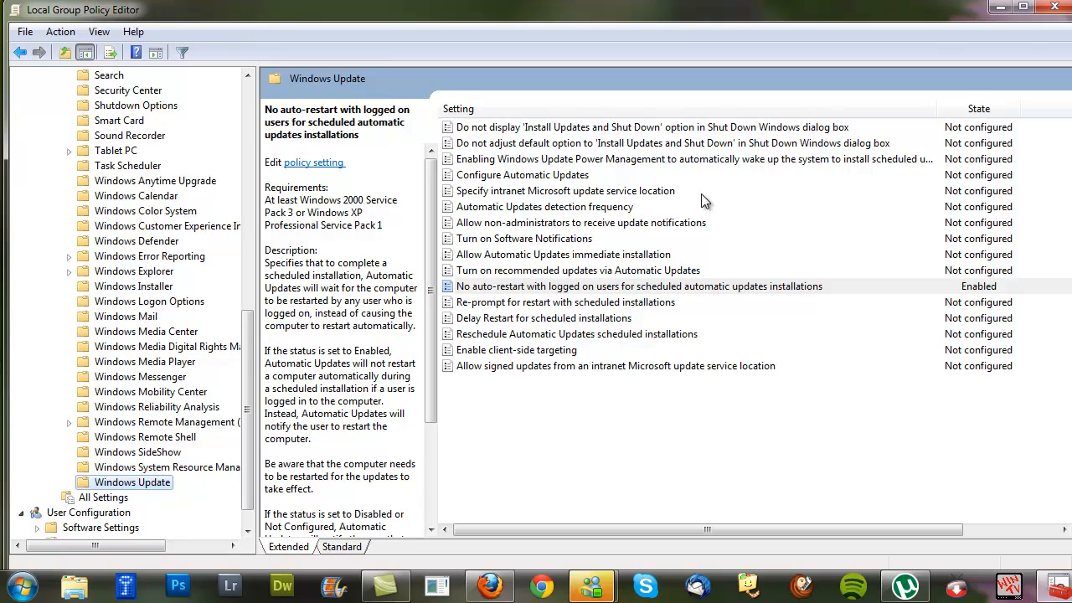
{"action": "mouse_move", "coordinate": [476, 298]}
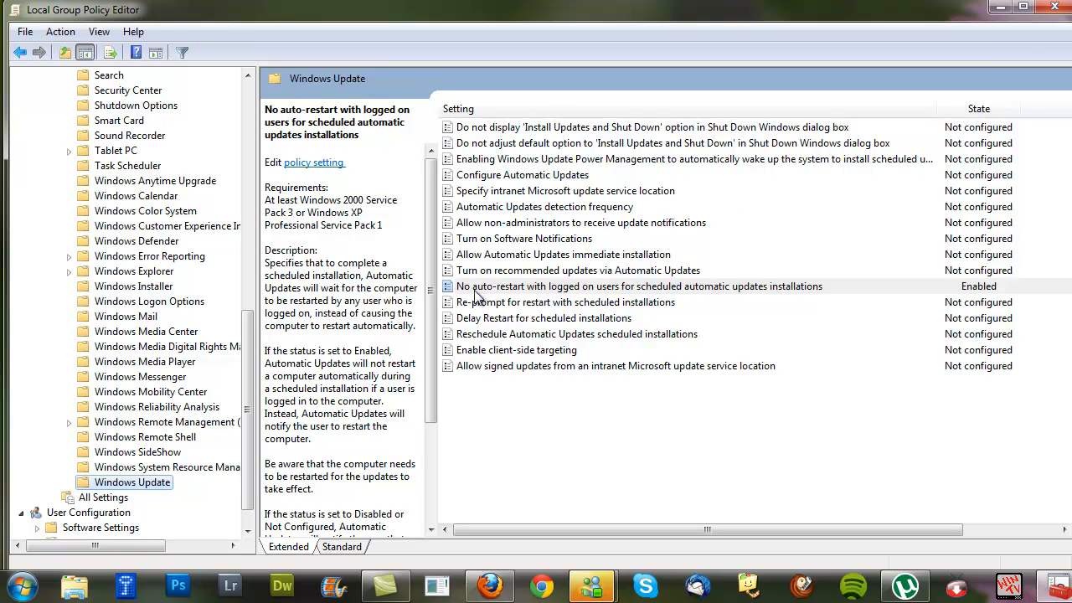
{"action": "mouse_move", "coordinate": [570, 299]}
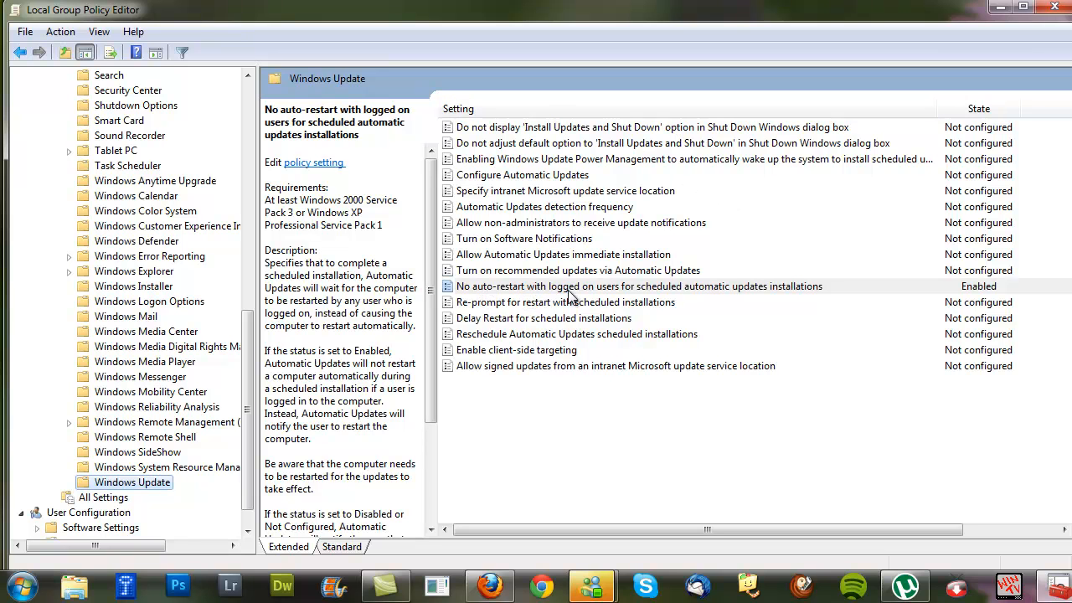
{"action": "mouse_move", "coordinate": [652, 299]}
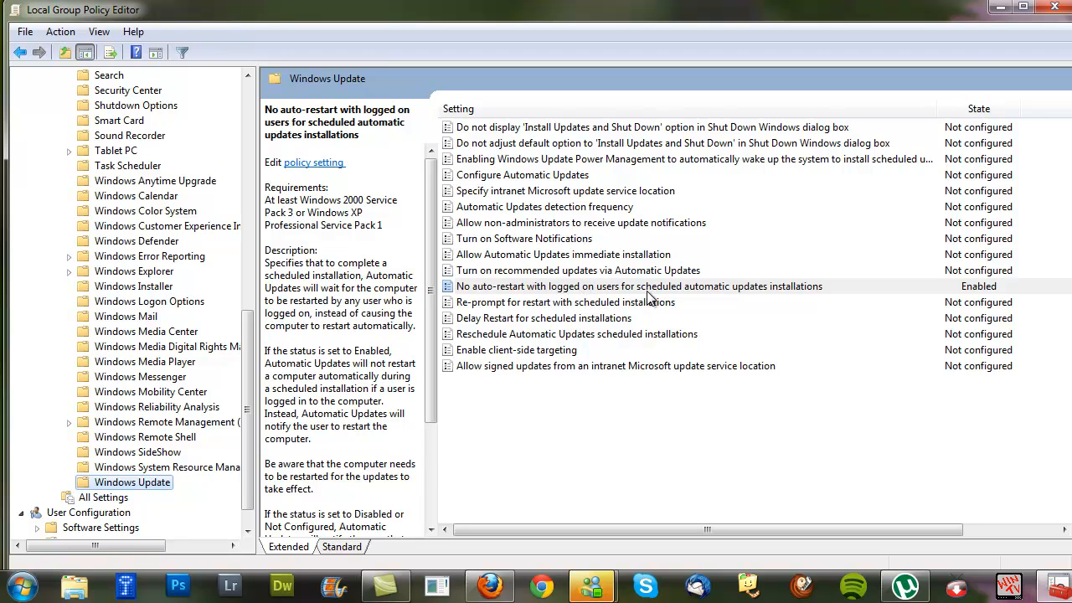
{"action": "mouse_move", "coordinate": [763, 300]}
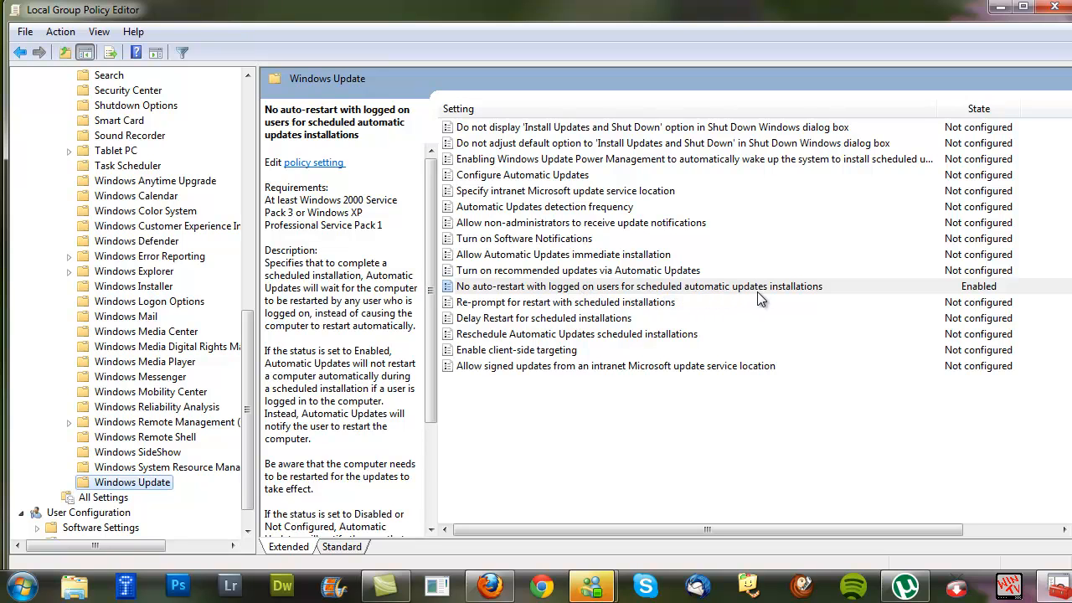
{"action": "mouse_move", "coordinate": [980, 285]}
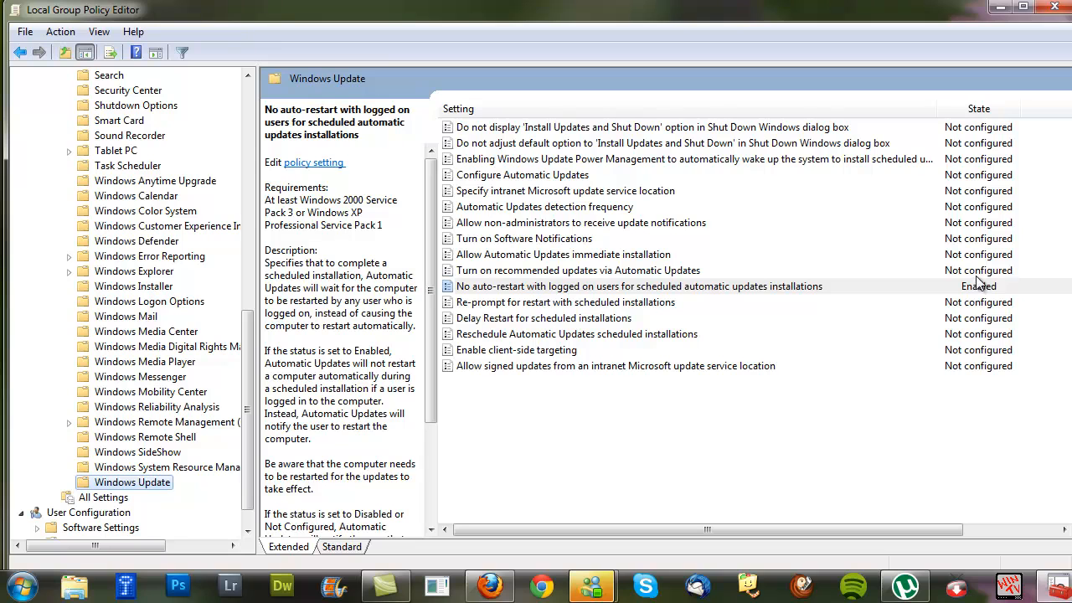
{"action": "mouse_move", "coordinate": [988, 293]}
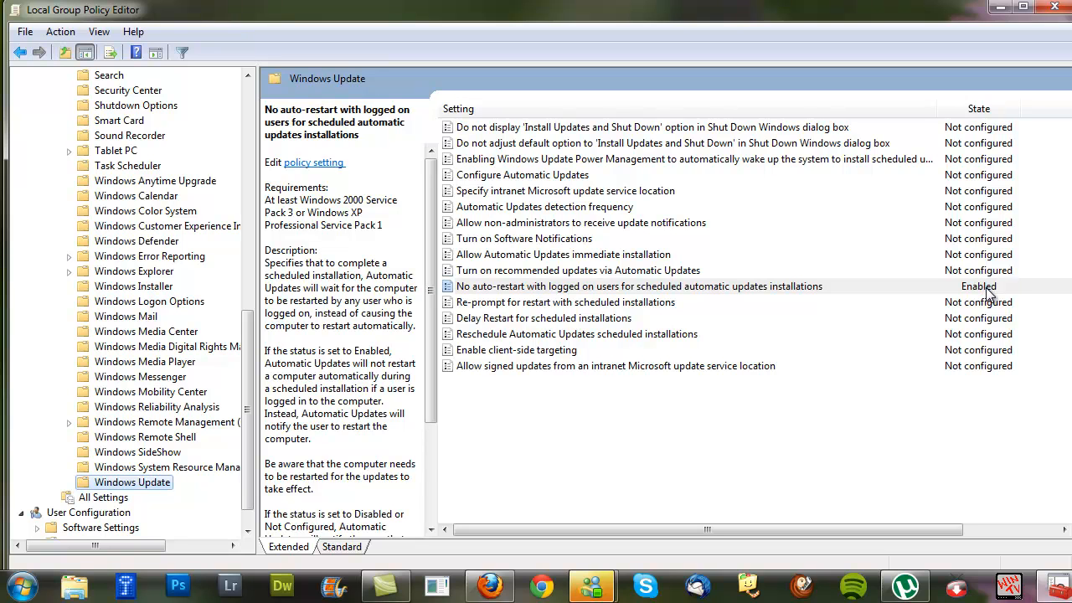
{"action": "mouse_move", "coordinate": [964, 278]}
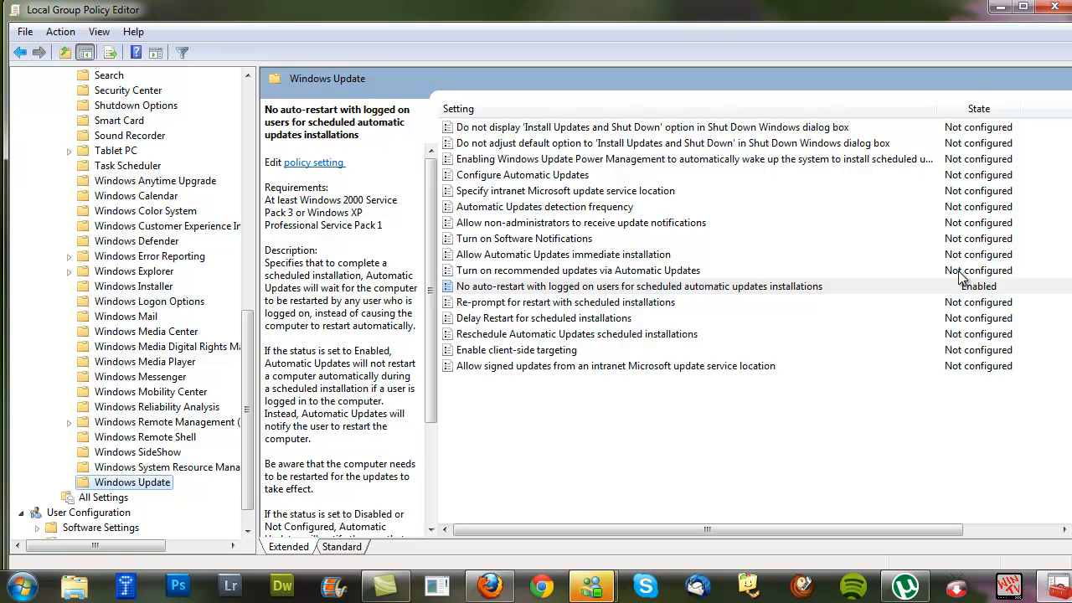
Open 'No auto-restart with logged on users...' and confirm it Enabled with OK.
{"action": "left_click", "coordinate": [639, 285]}
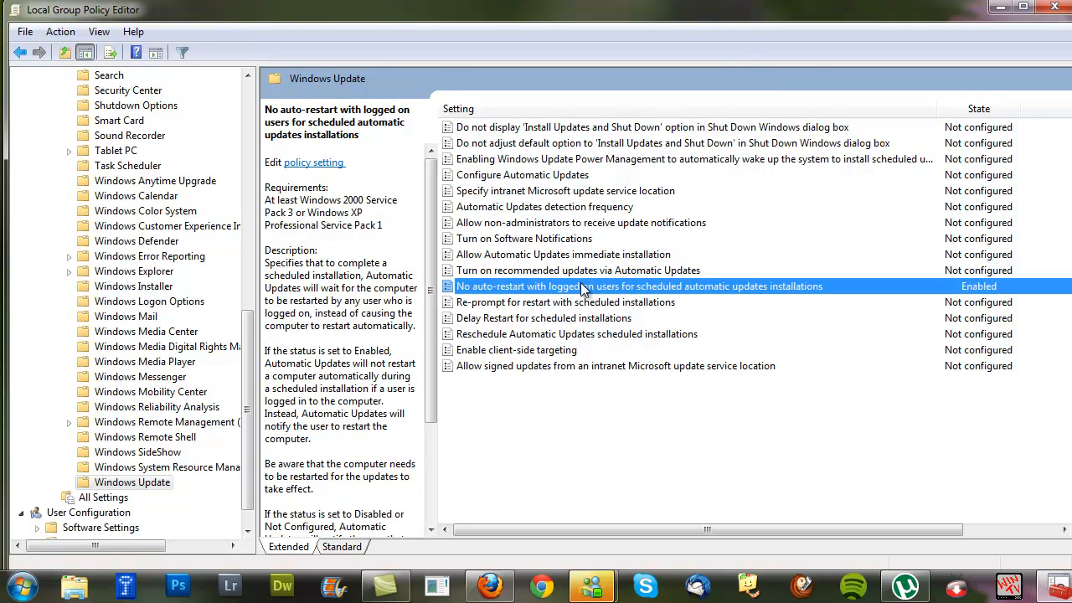
{"action": "double_click", "coordinate": [639, 285]}
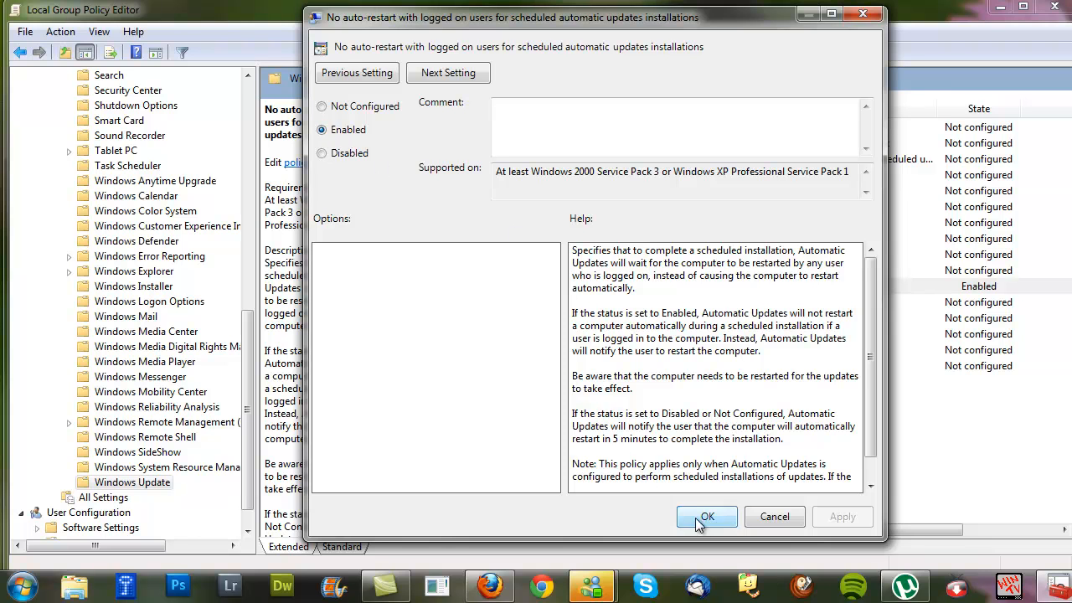
{"action": "left_click", "coordinate": [706, 516]}
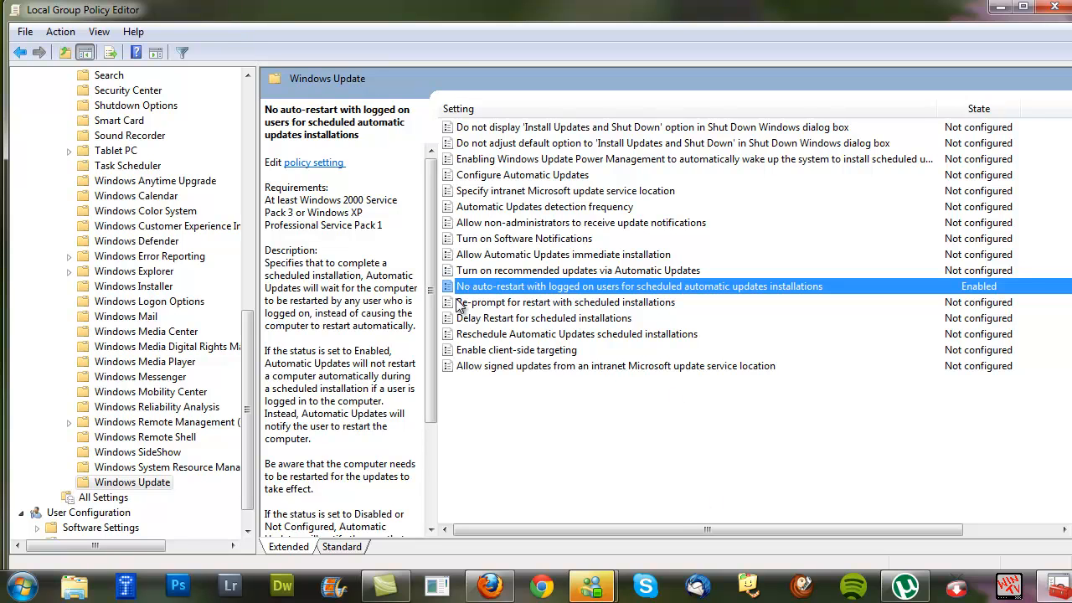
{"action": "mouse_move", "coordinate": [582, 293]}
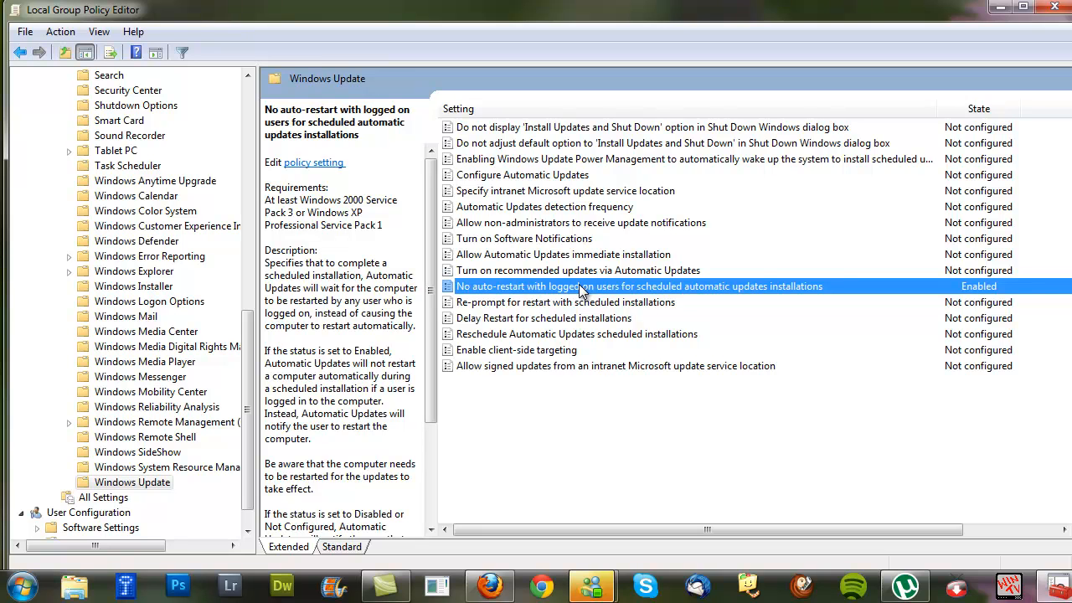
{"action": "mouse_move", "coordinate": [722, 291]}
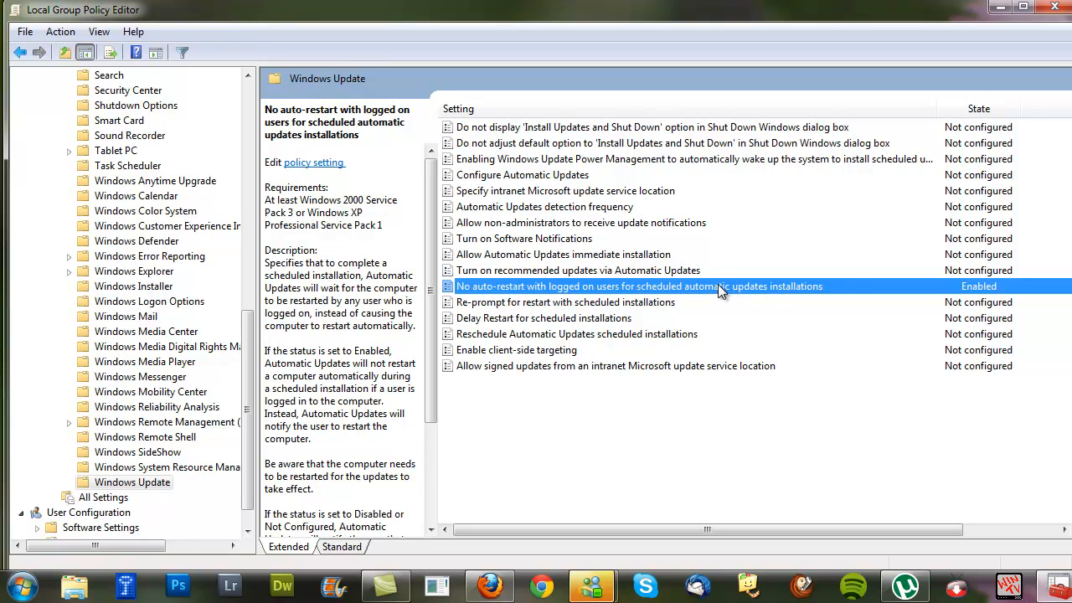
{"action": "mouse_move", "coordinate": [856, 280]}
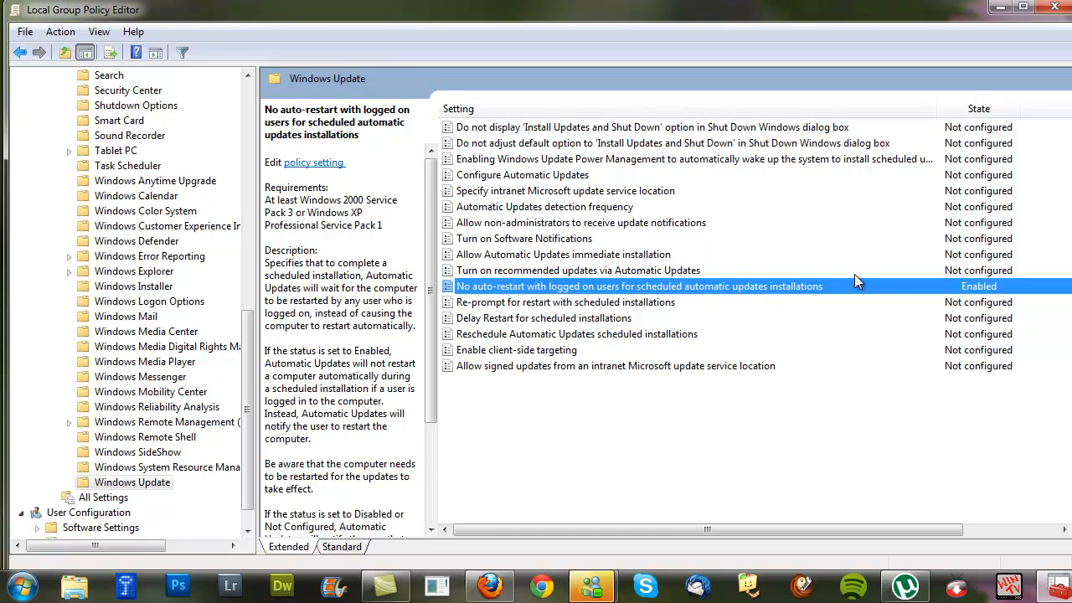